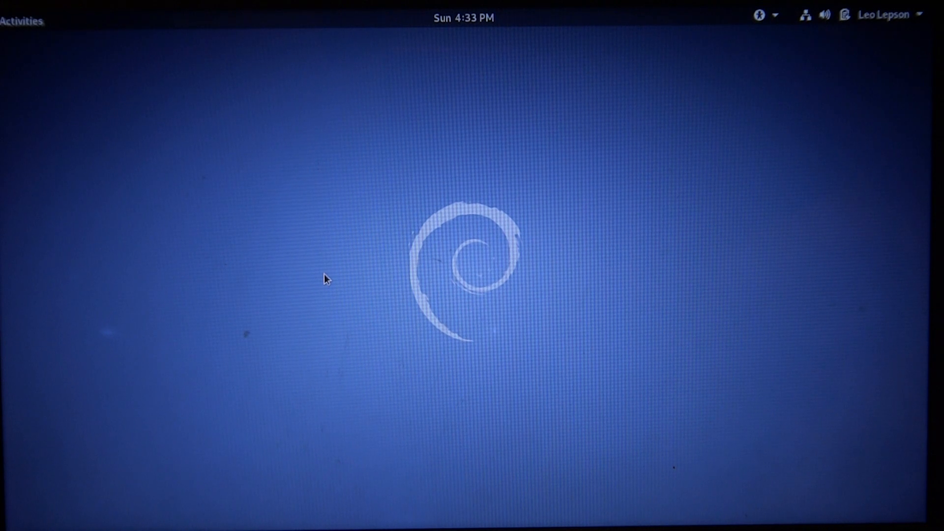
pyautogui.moveTo(481, 334)
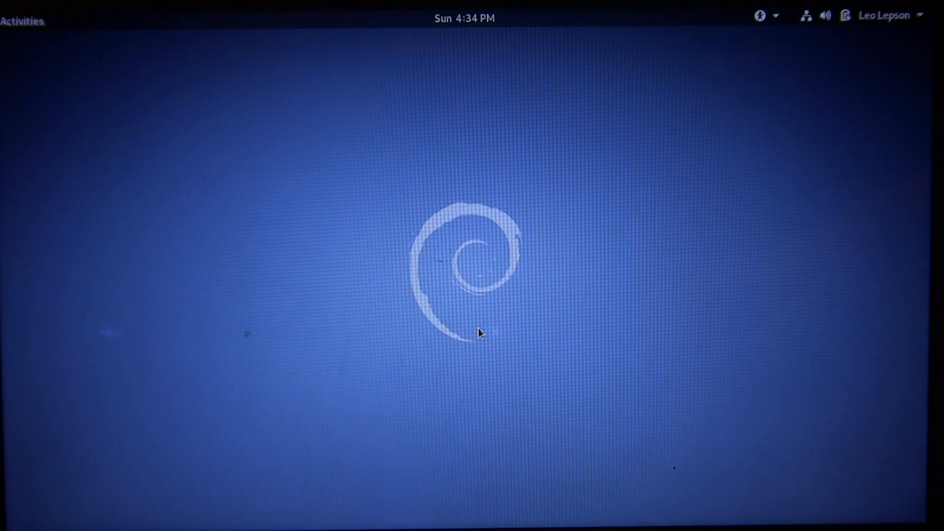
pyautogui.moveTo(249, 264)
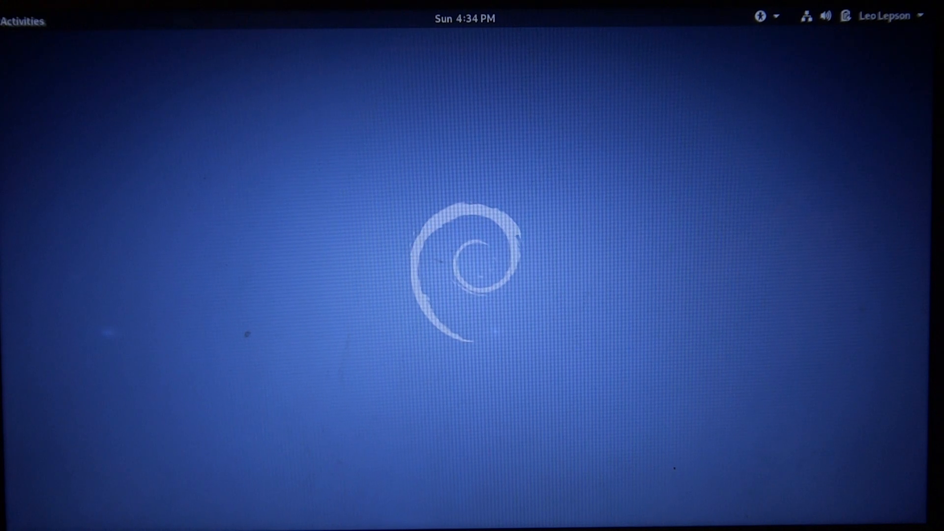
# Launch Chrome, search 'the skyscraper simulator forum' and land on the forum index page
pyautogui.click(22, 20)
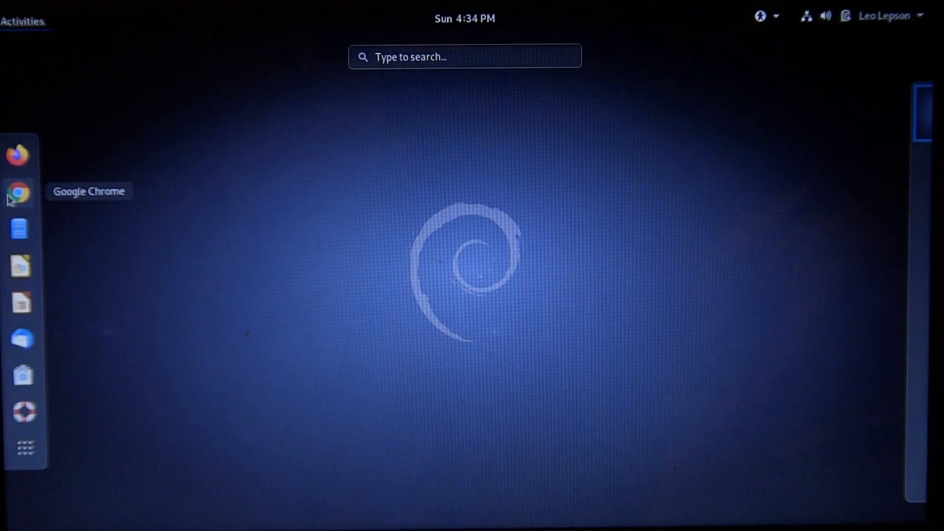
pyautogui.click(20, 192)
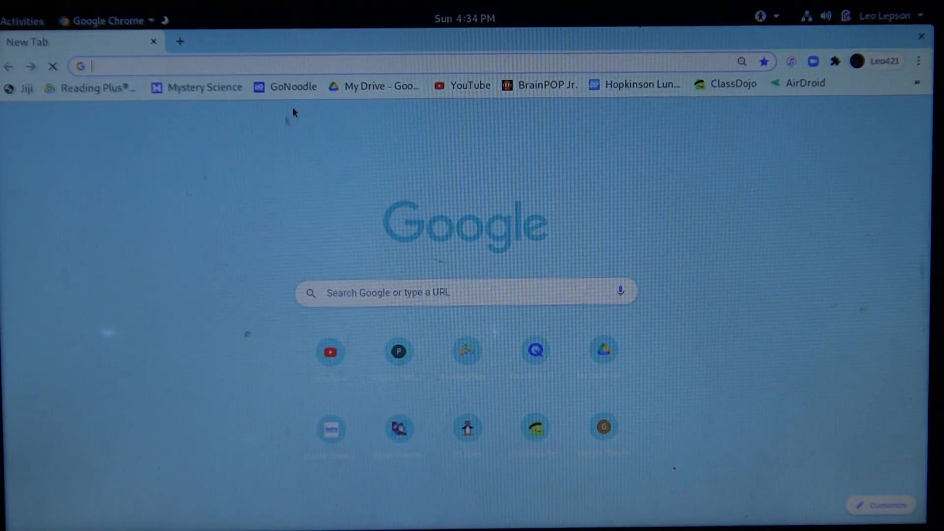
pyautogui.write('trz.mooo.com/skyscraperforum')
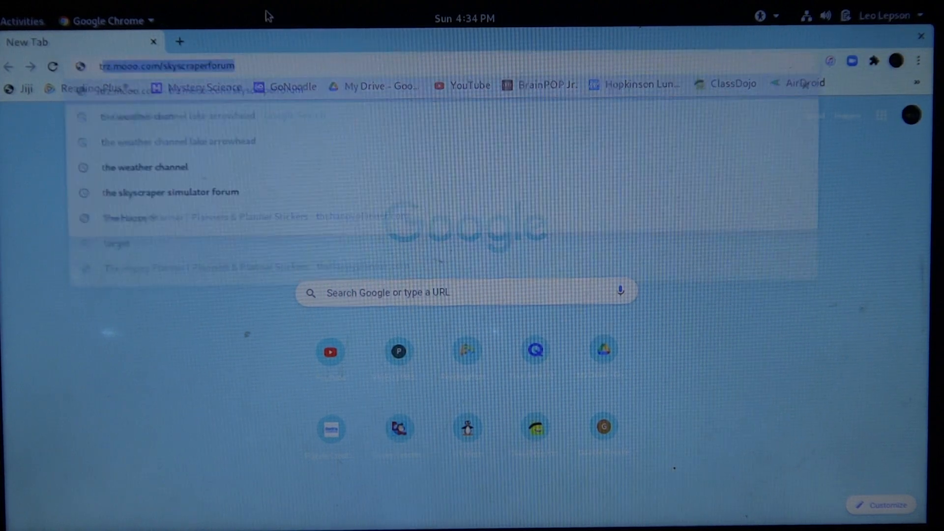
pyautogui.write('the s')
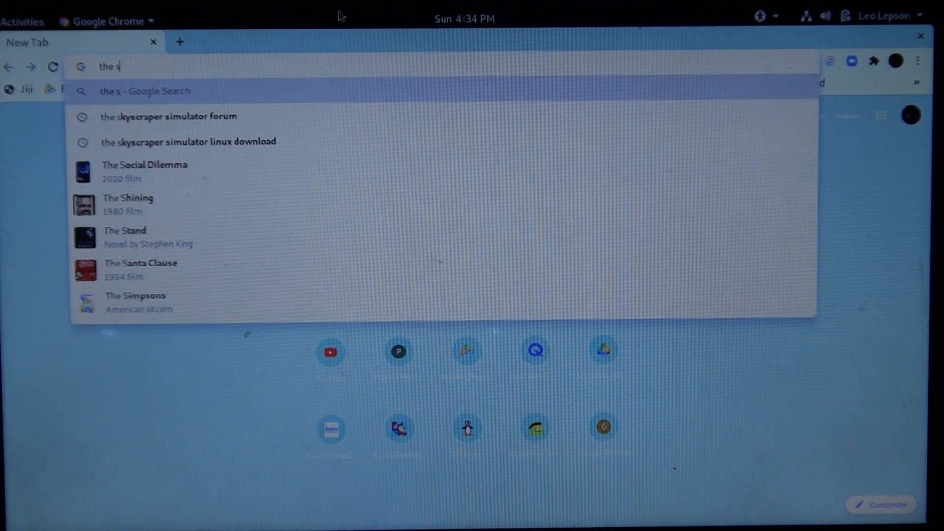
pyautogui.click(168, 116)
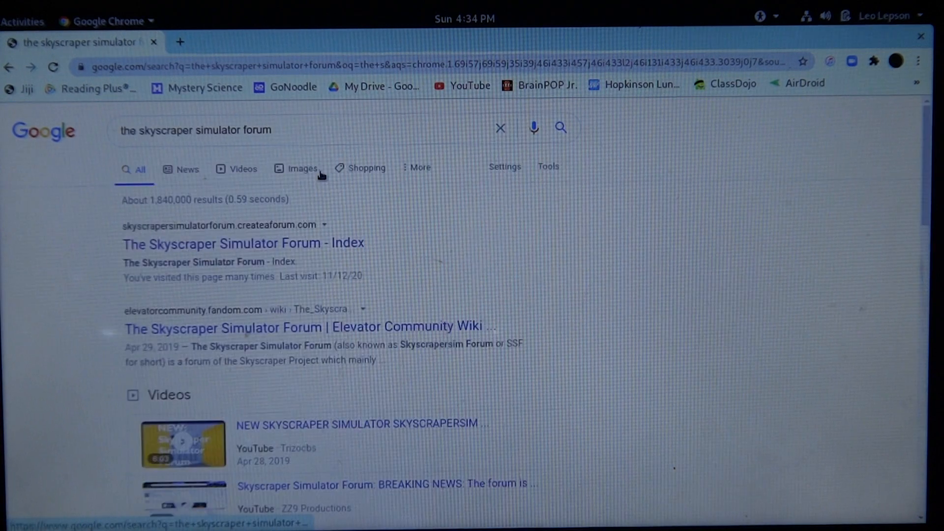
pyautogui.click(243, 243)
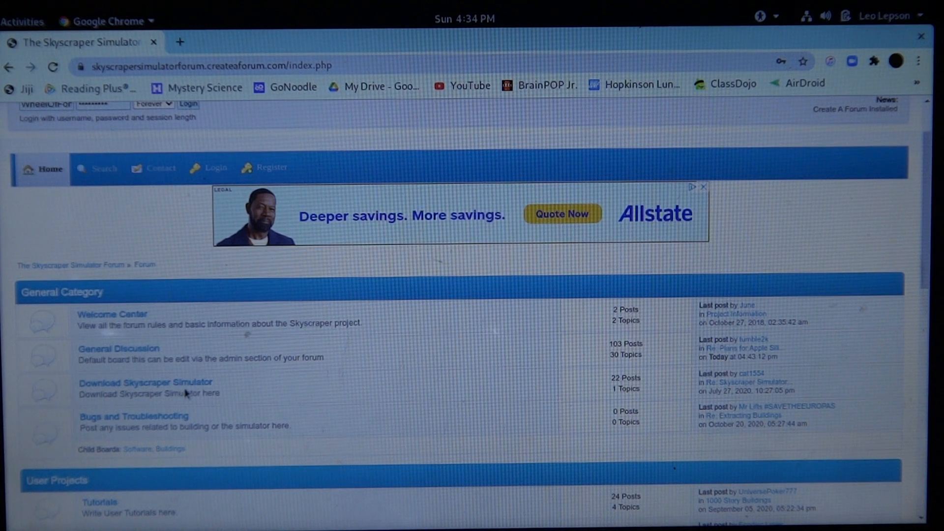
# Go into the Download Skyscraper Simulator board and view the Download Links topic's list
pyautogui.click(145, 383)
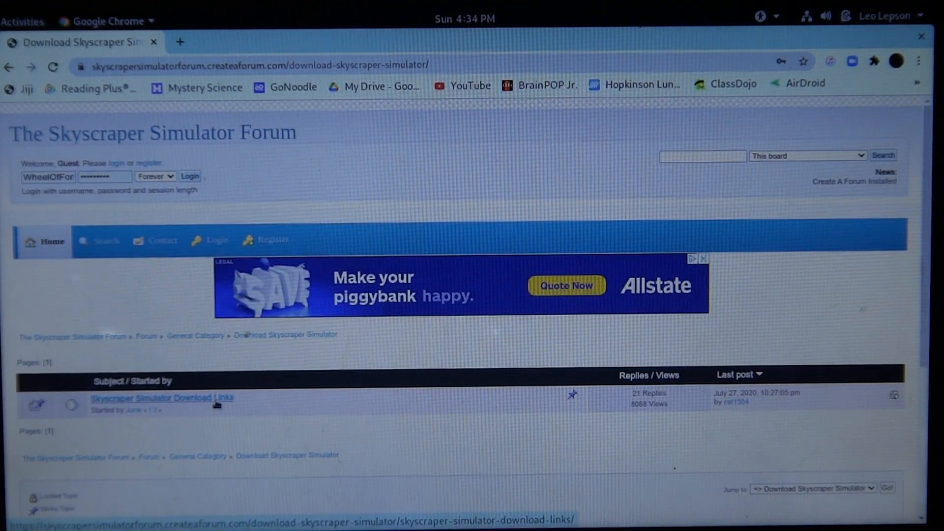
pyautogui.click(160, 397)
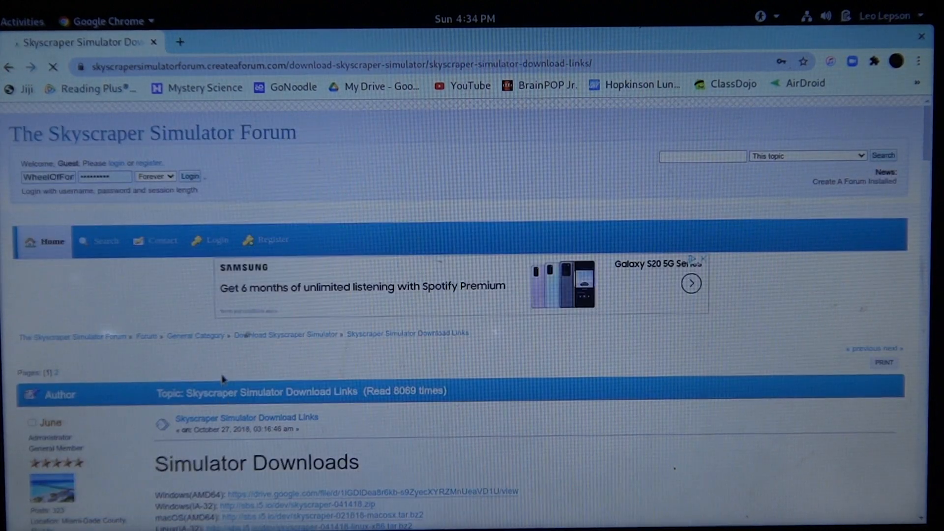
pyautogui.scroll(-3)
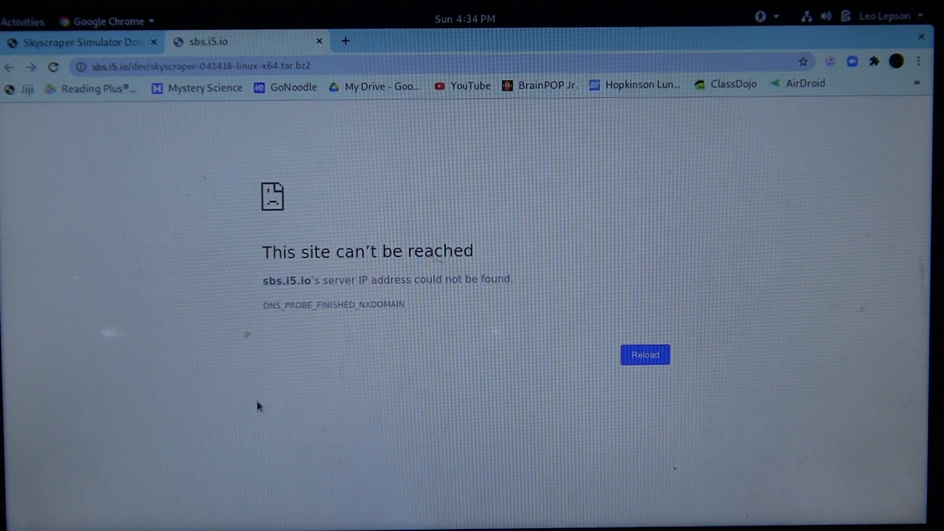
pyautogui.moveTo(304, 195)
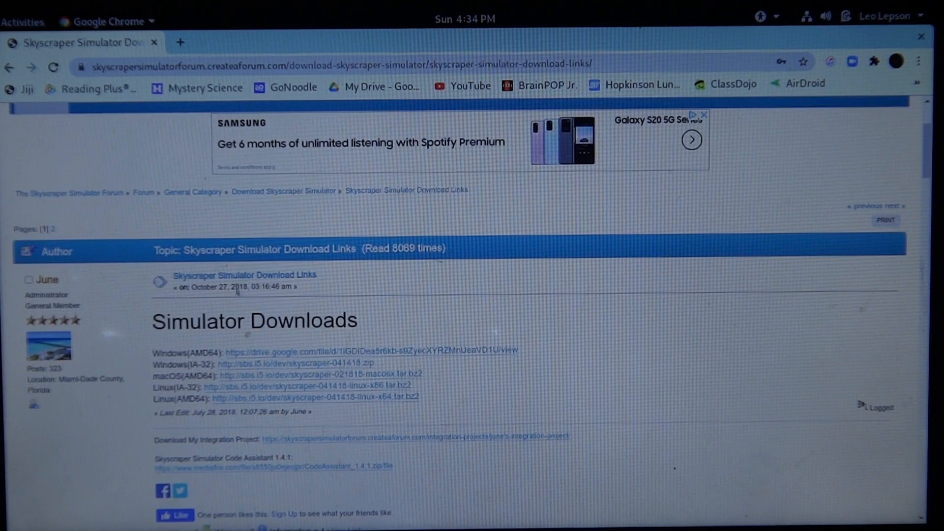
# Download skyscraper_041418_x64.zip from the Windows AMD64 Google Drive link
pyautogui.click(364, 350)
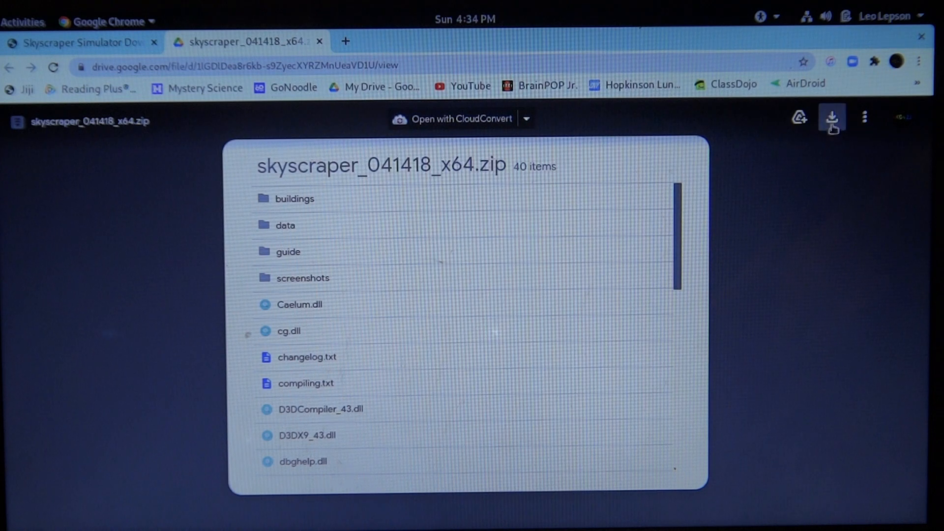
pyautogui.moveTo(833, 117)
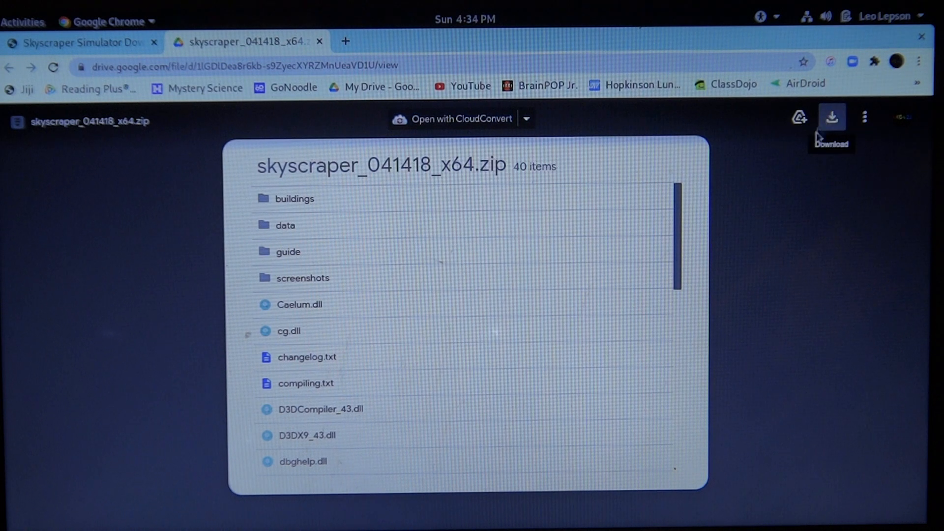
pyautogui.click(23, 22)
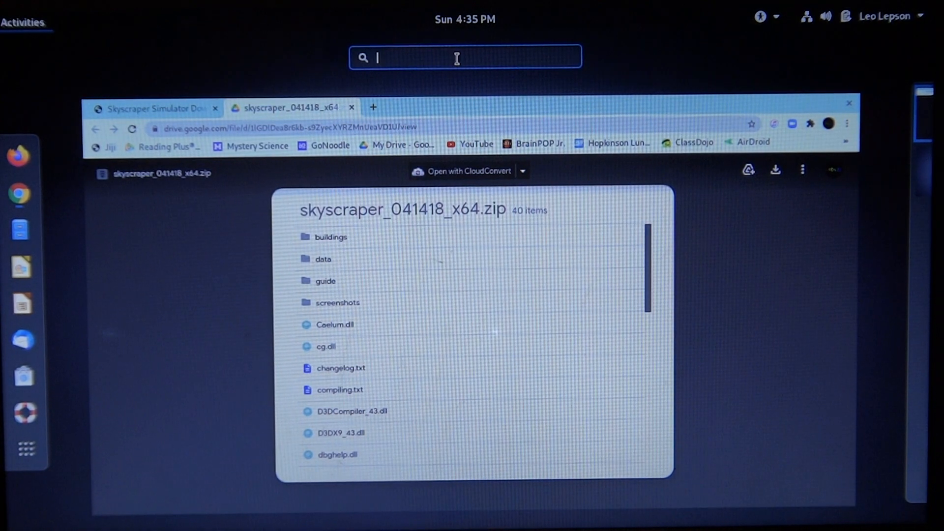
# Launch Terminal from the Activities search to get a fresh shell prompt
pyautogui.write('ter')
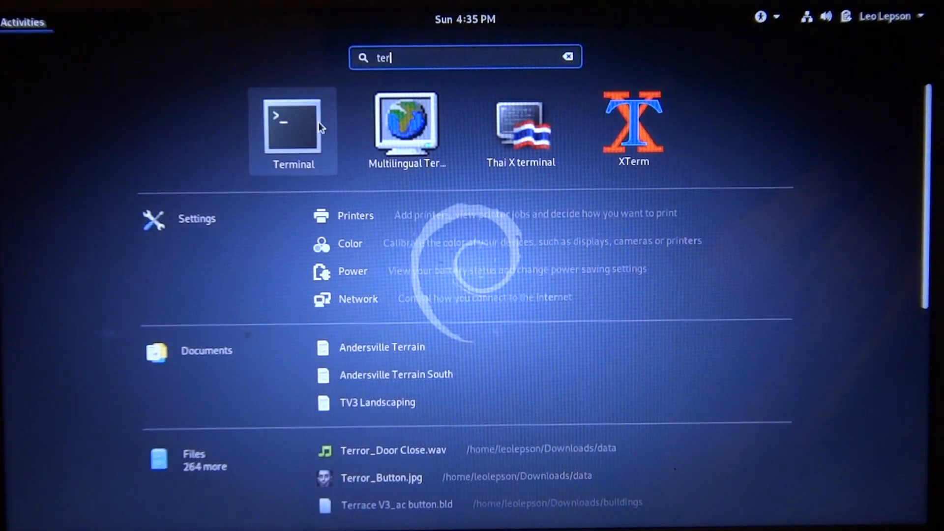
pyautogui.click(293, 120)
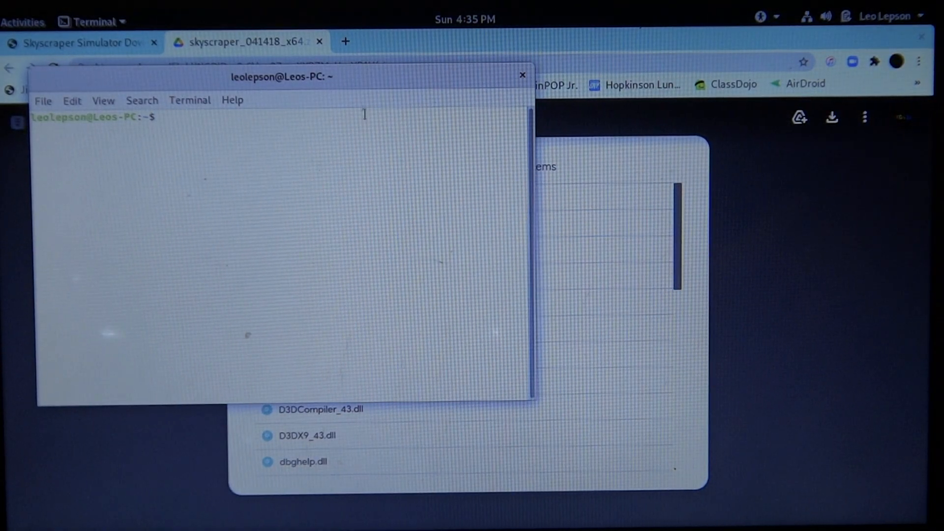
pyautogui.click(521, 75)
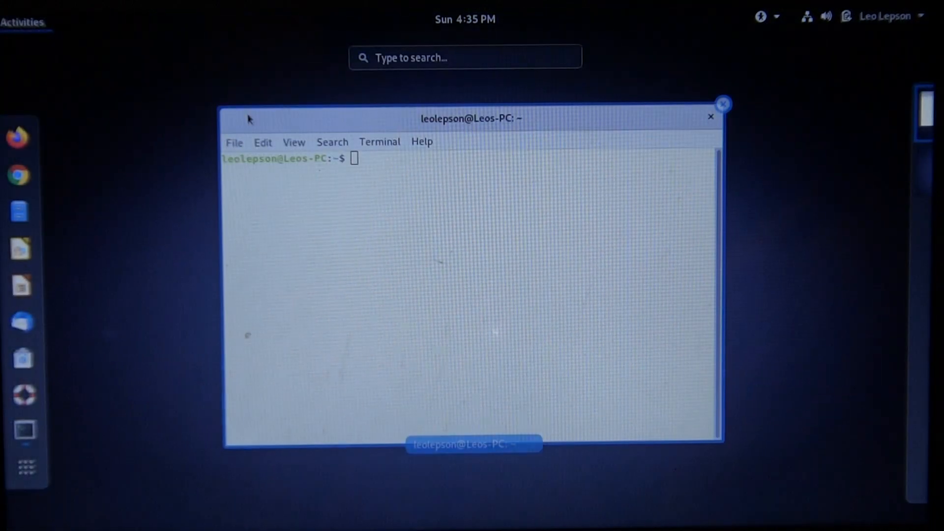
# Show the Downloads folder in Files beside the terminal, scrolled to Skyscraper.exe
pyautogui.click(465, 57)
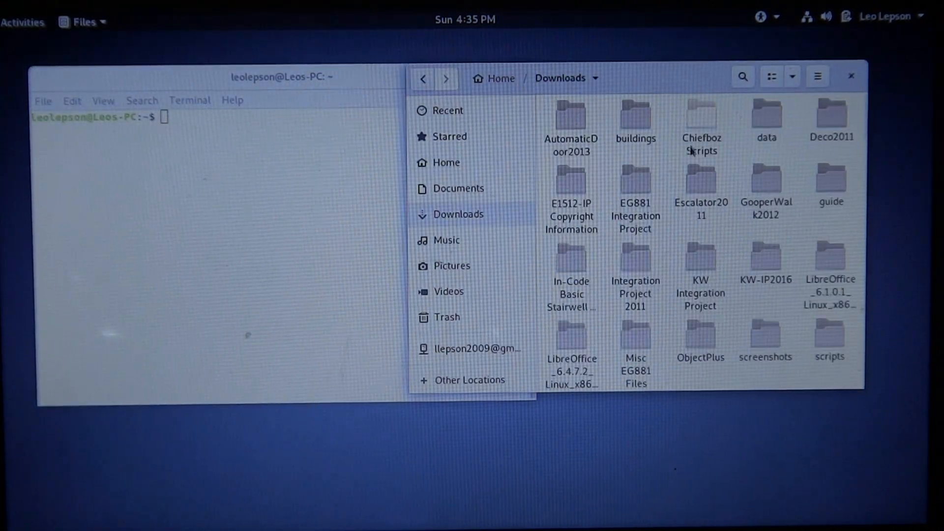
pyautogui.scroll(-3)
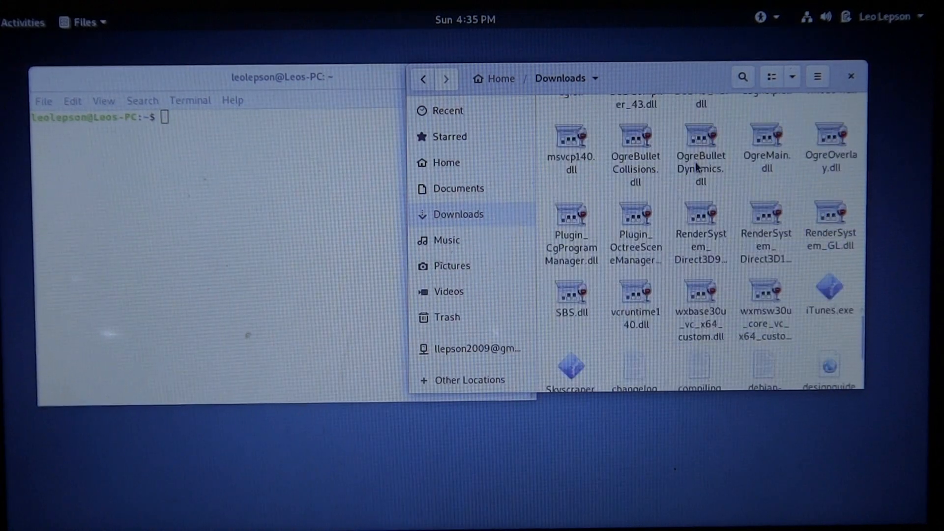
pyautogui.scroll(-3)
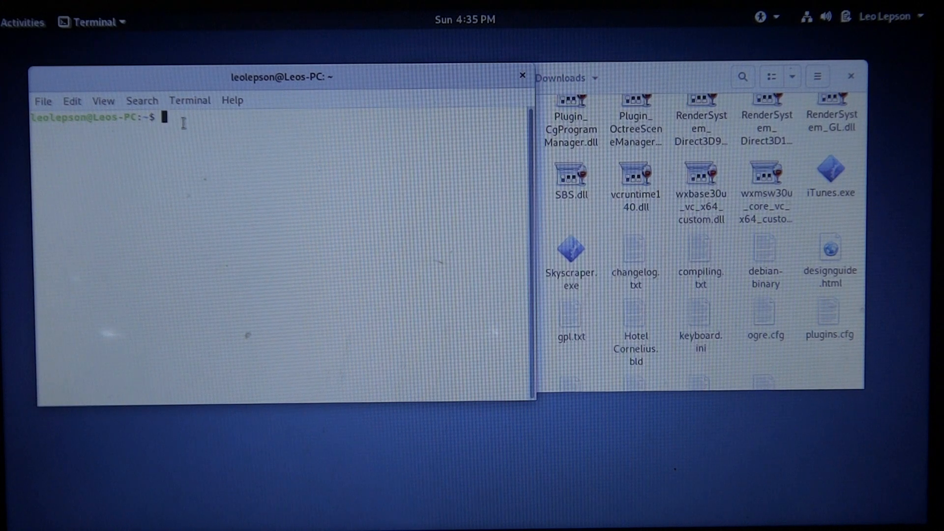
# Run 'wine' on the dragged-in Skyscraper.exe path to start Skyscraper 1.11 Alpha
pyautogui.write('wi')
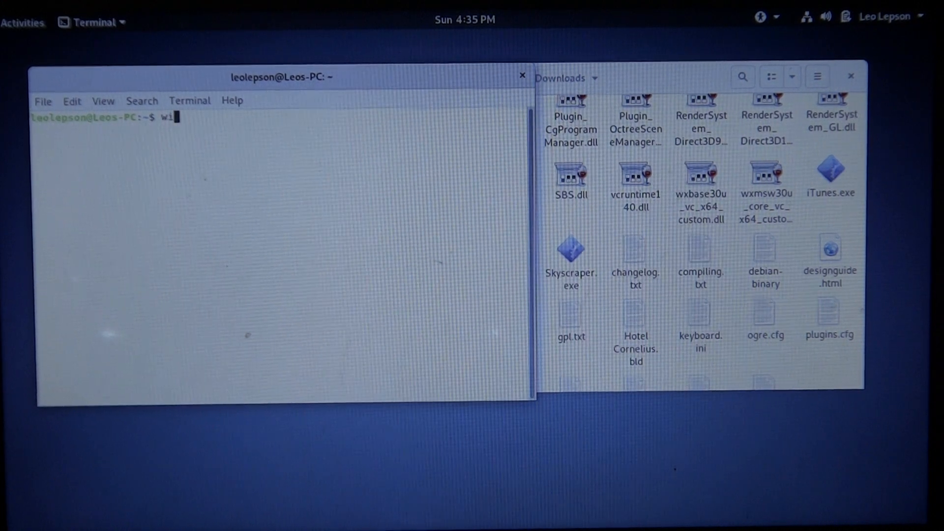
pyautogui.write('ne')
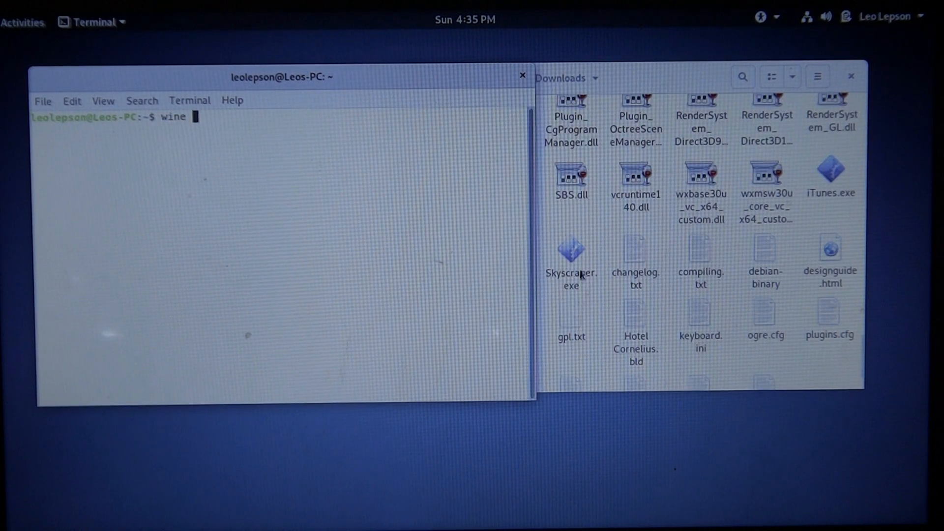
pyautogui.click(570, 253)
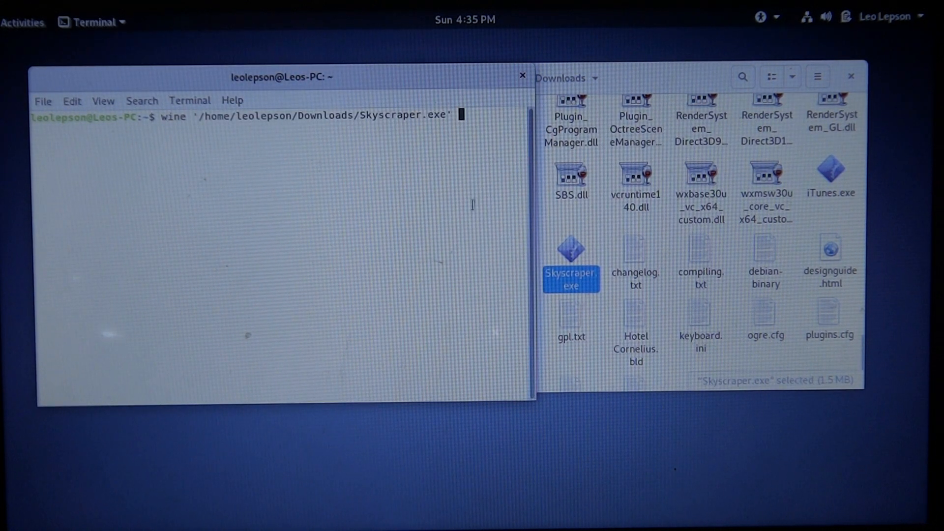
pyautogui.press('Return')
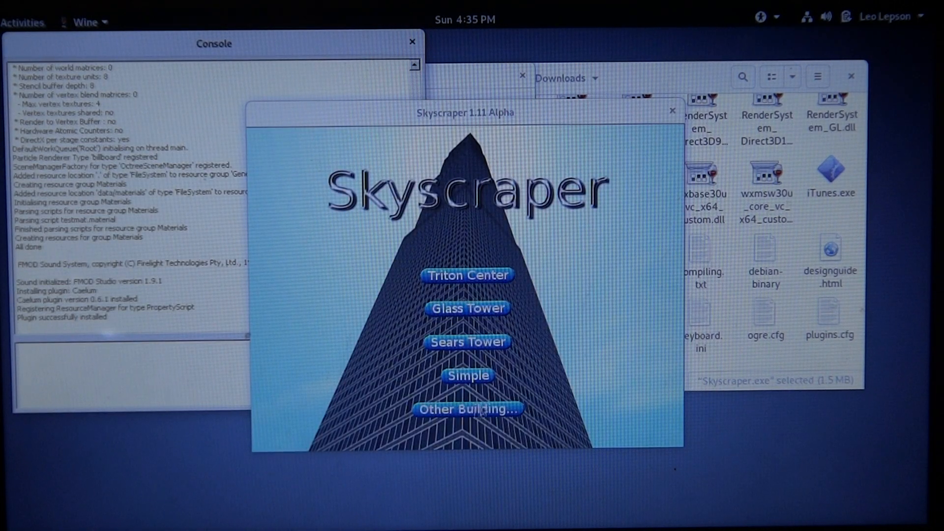
pyautogui.moveTo(559, 292)
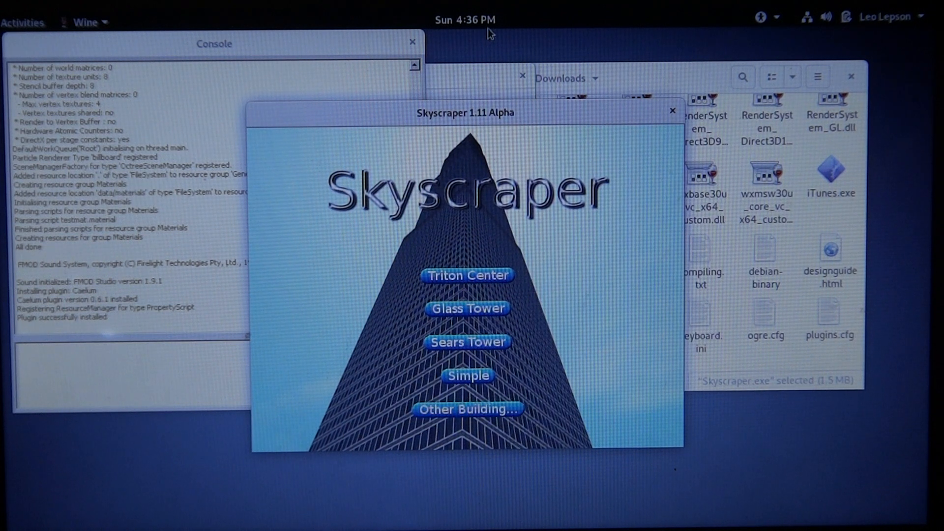
pyautogui.moveTo(499, 46)
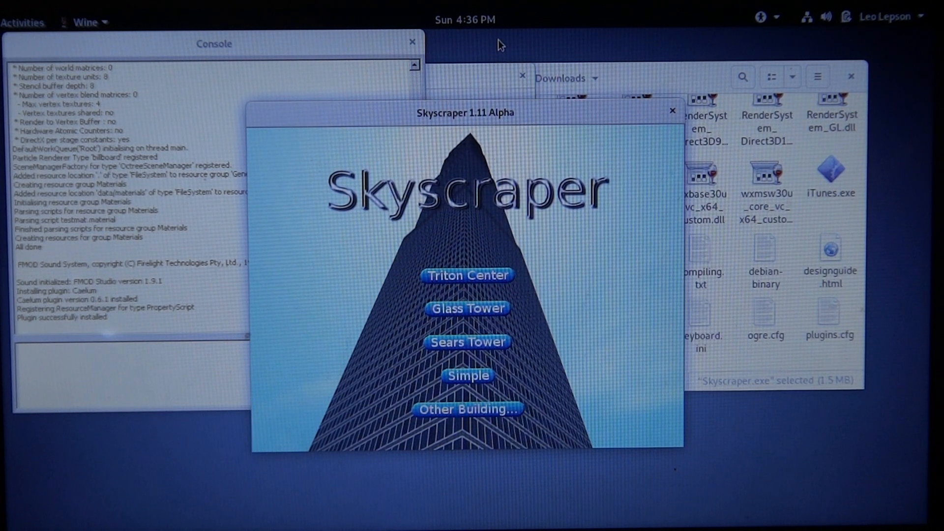